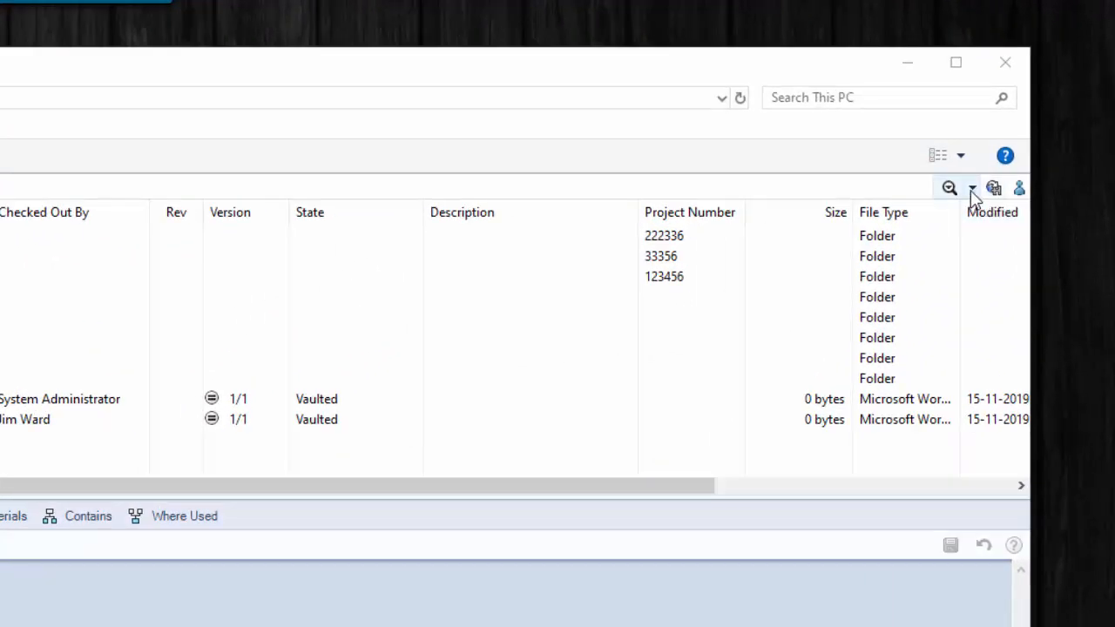
# Step: Open a new file search form looking in the C:\Acme vault folder
pyautogui.click(971, 187)
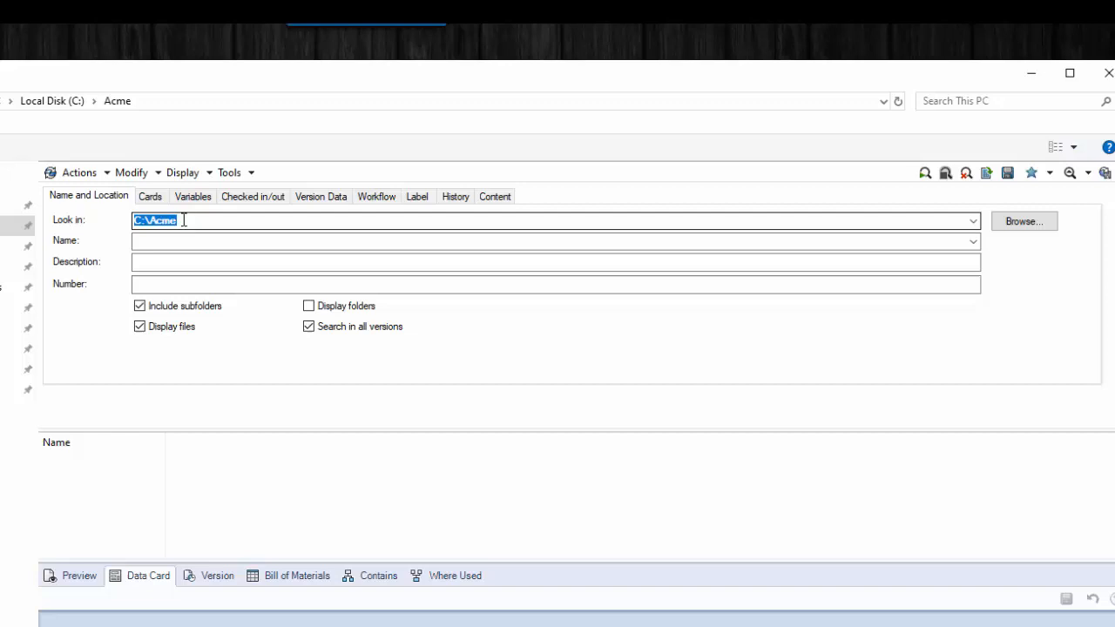
pyautogui.moveTo(188, 219)
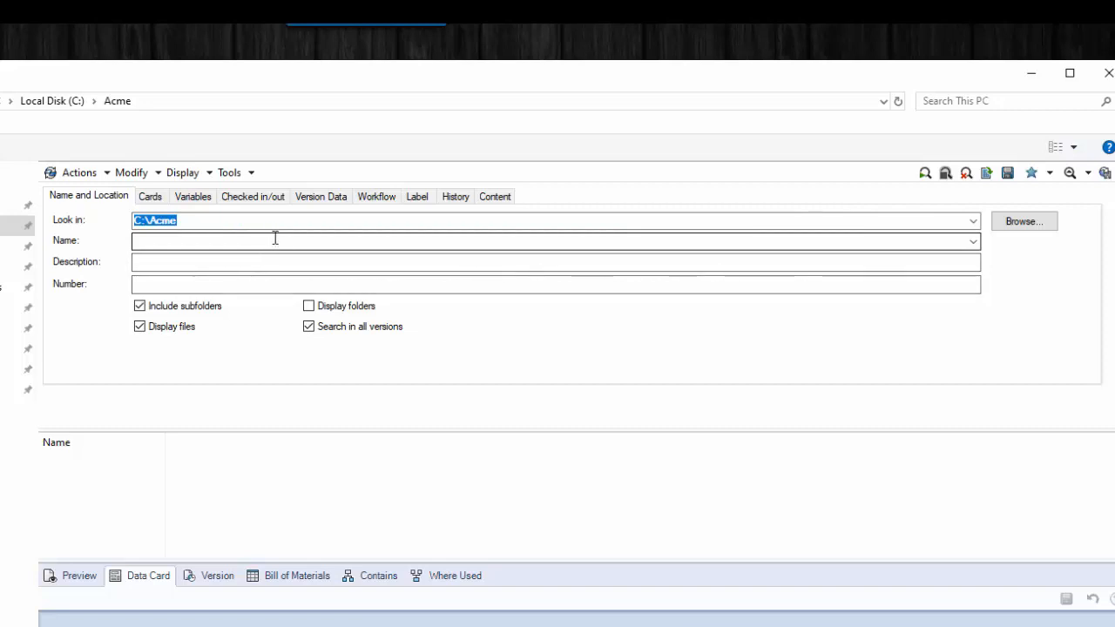
# Step: Limit search to checked-out files by any user, hiding non-checked-out files
pyautogui.click(252, 196)
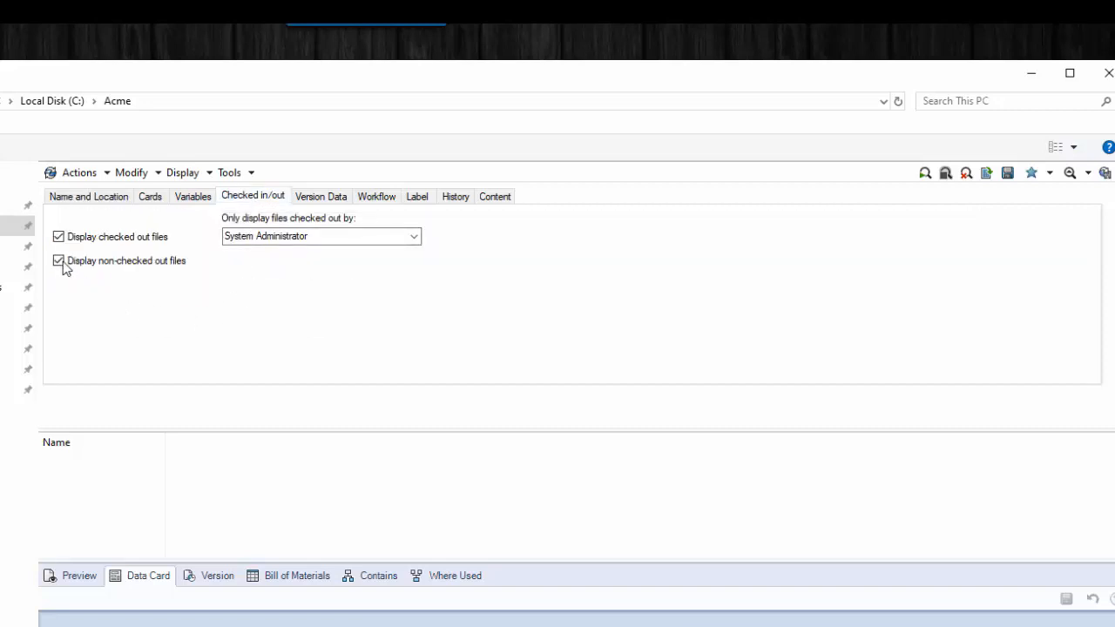
pyautogui.click(58, 260)
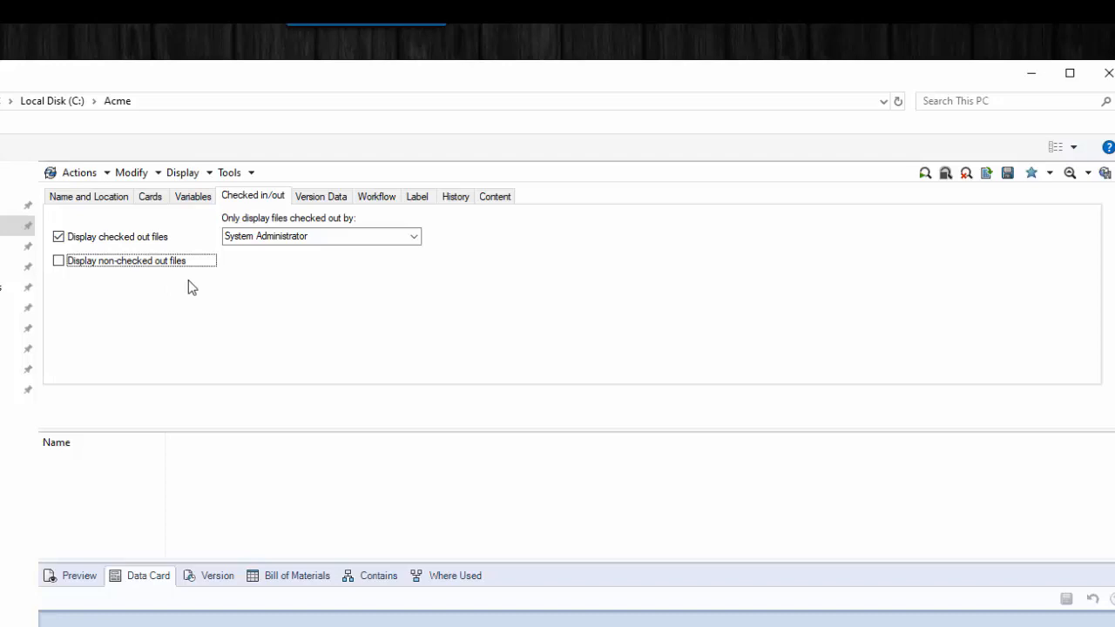
pyautogui.click(321, 236)
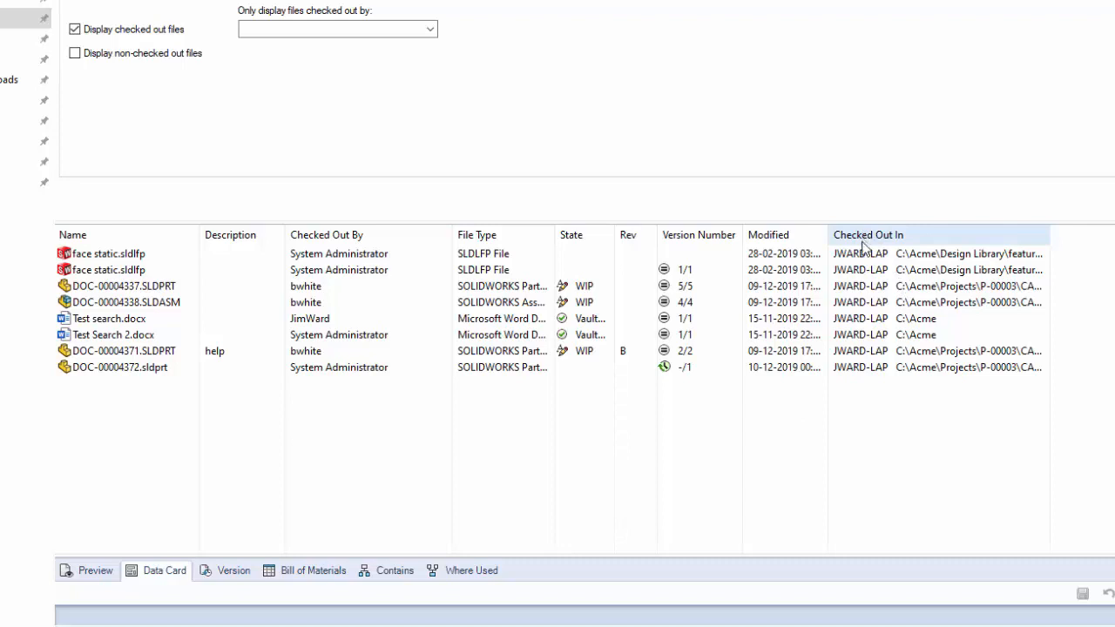
pyautogui.moveTo(879, 335)
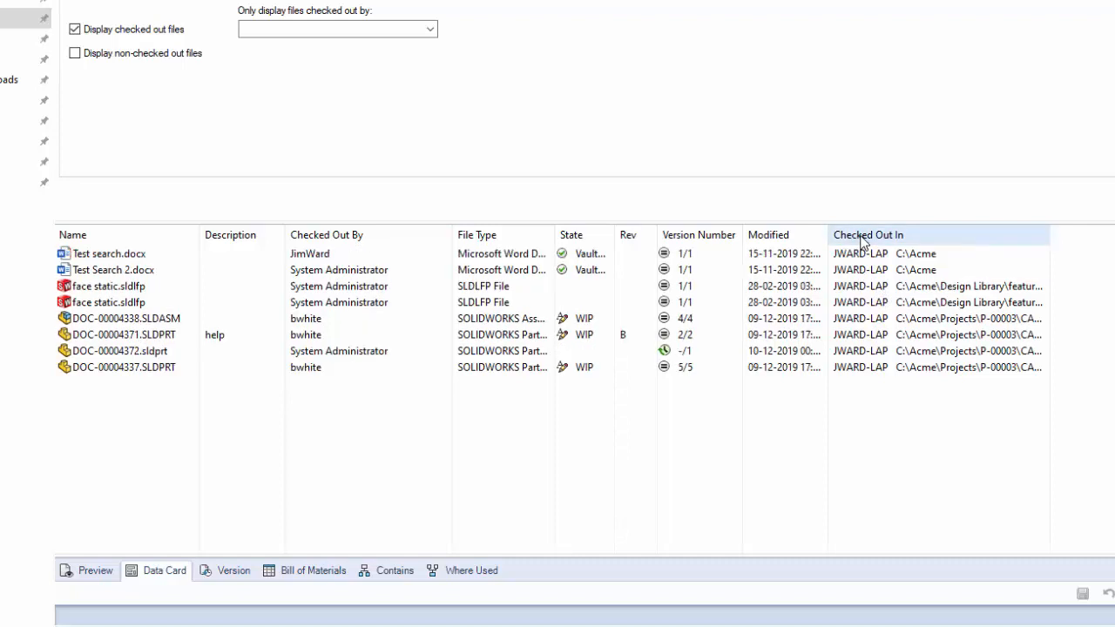
pyautogui.moveTo(862, 240)
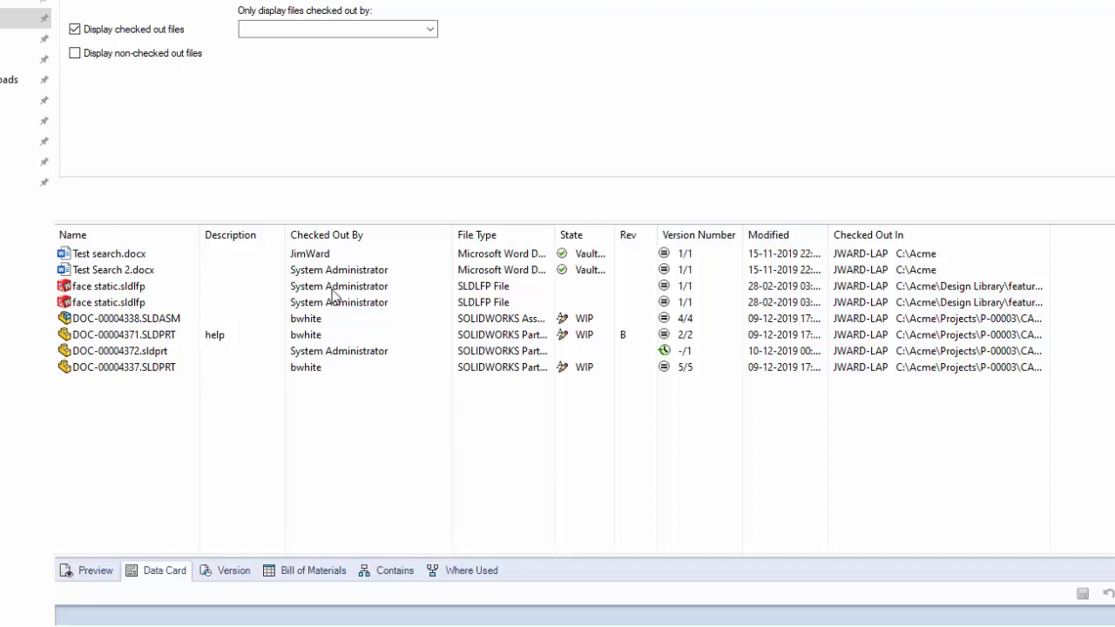
pyautogui.moveTo(338, 277)
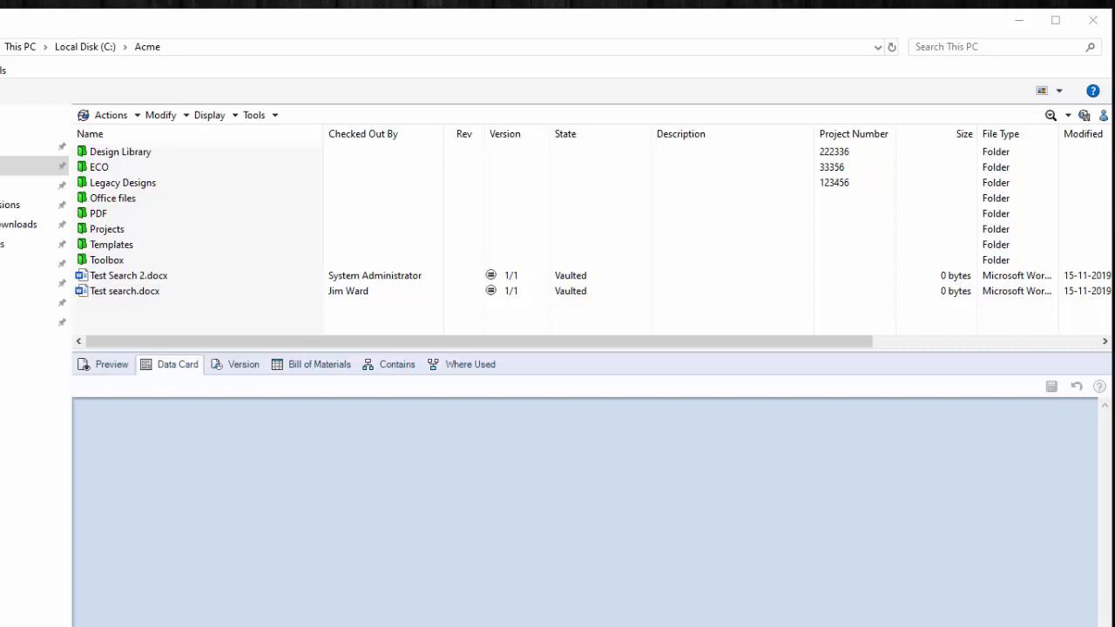
pyautogui.moveTo(748, 227)
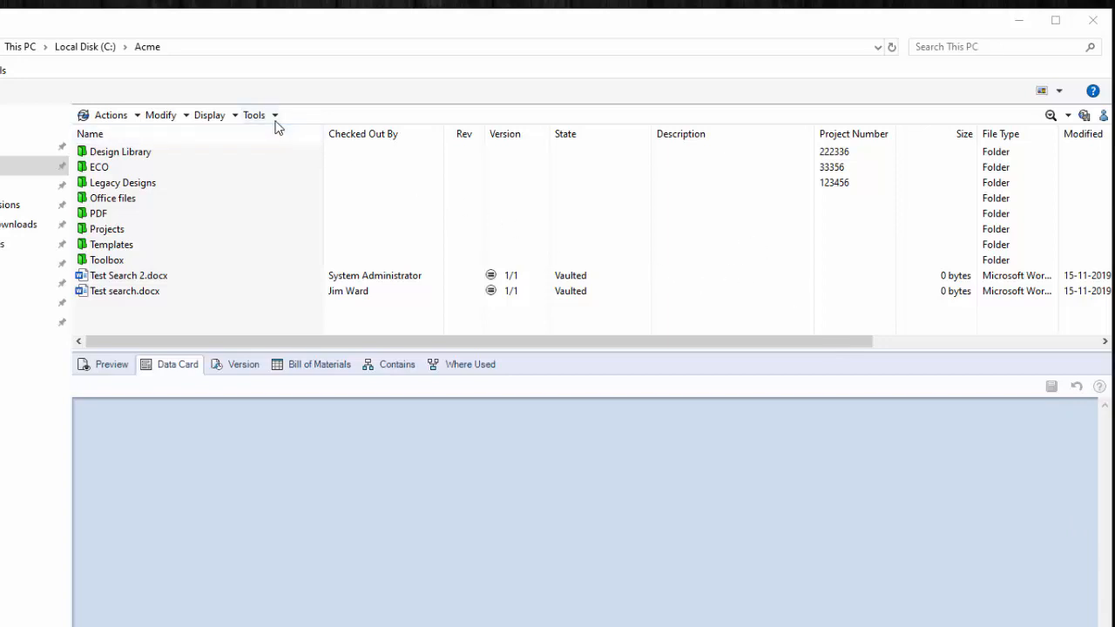
# Step: Launch the Report Generator from Tools and expand its File menu for importing
pyautogui.click(254, 114)
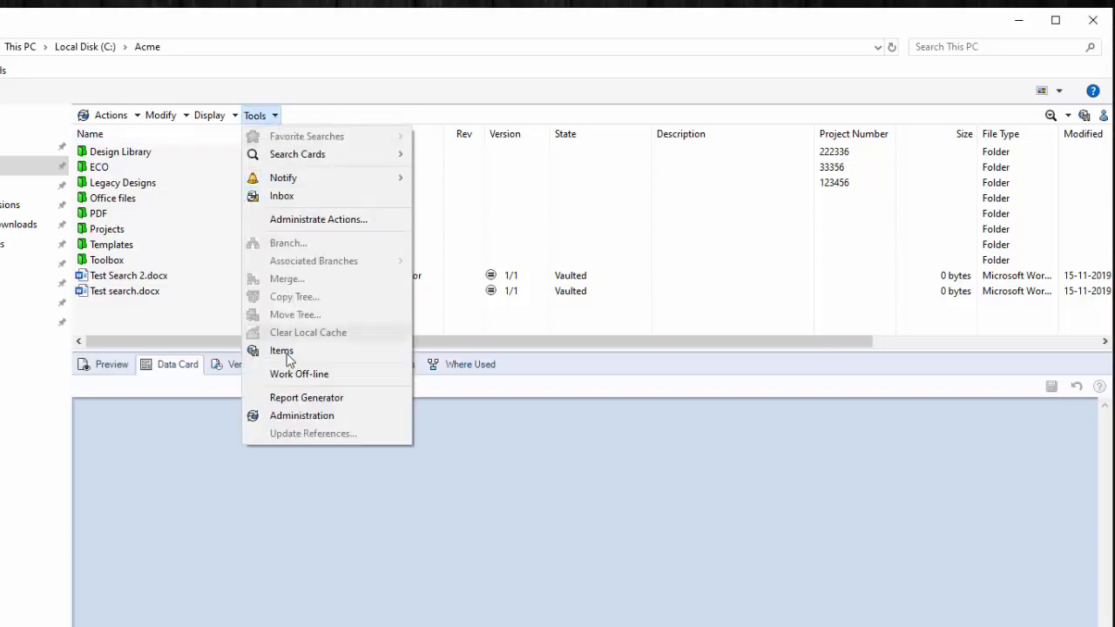
pyautogui.moveTo(306, 397)
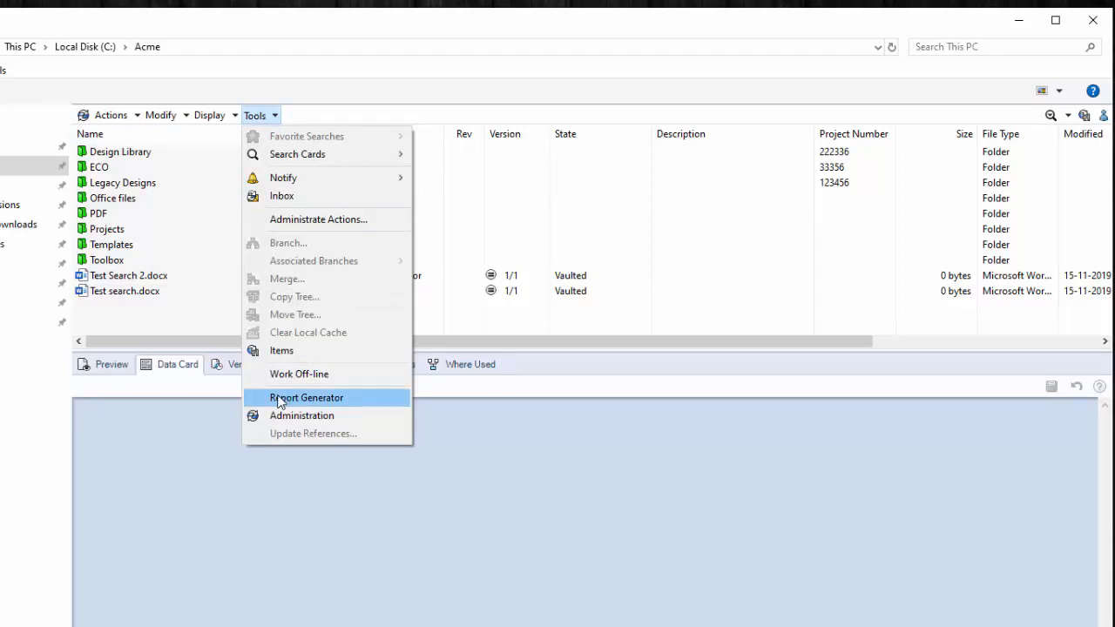
pyautogui.click(306, 397)
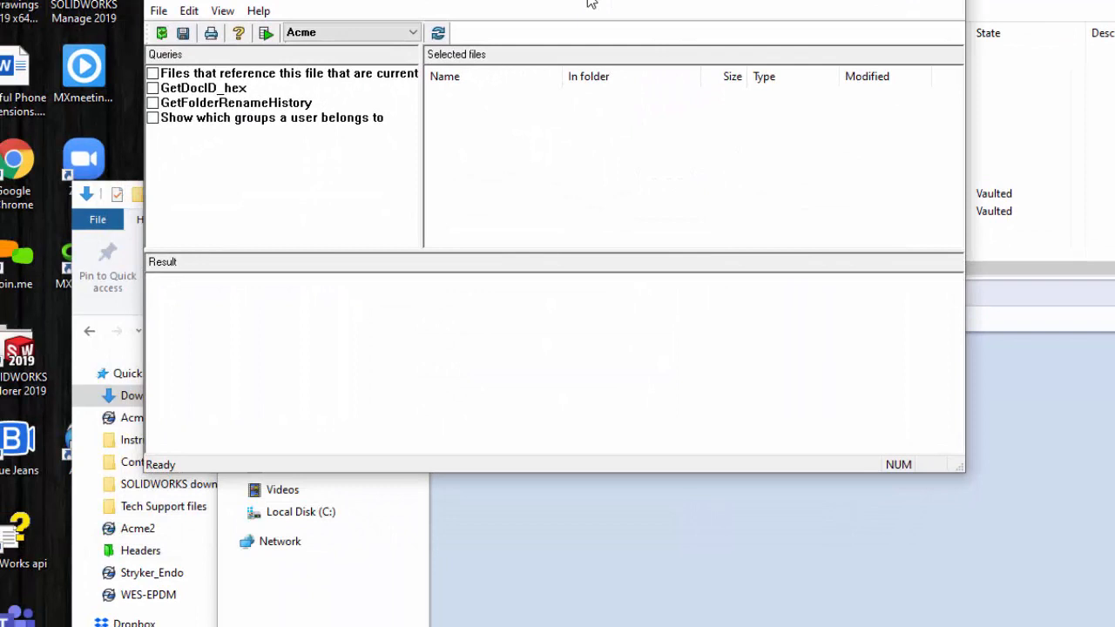
pyautogui.moveTo(248, 80)
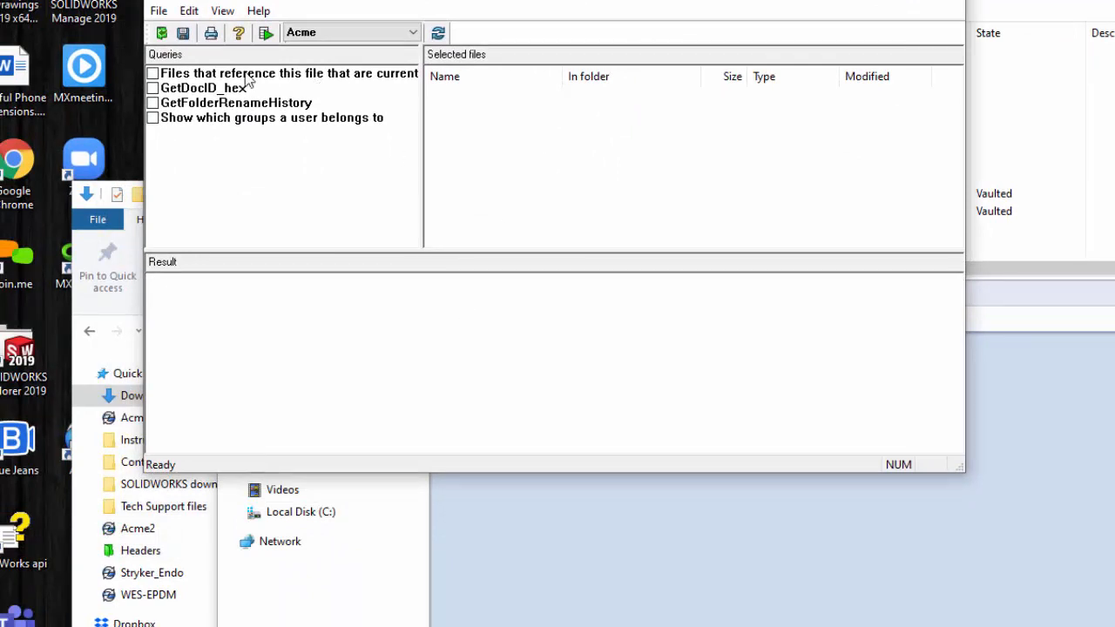
pyautogui.moveTo(231, 126)
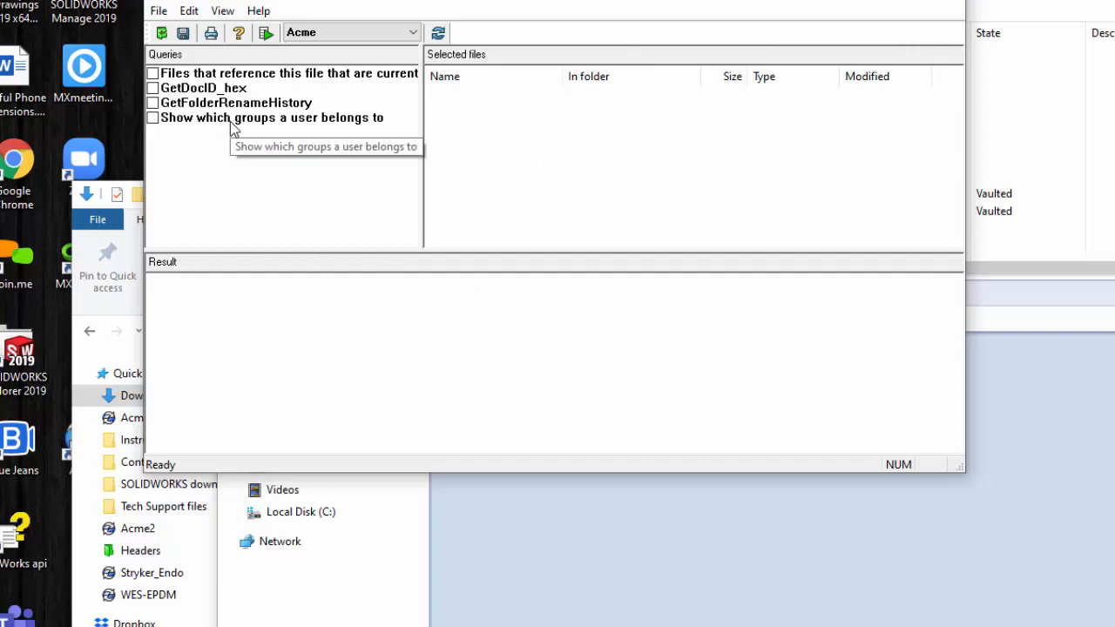
pyautogui.moveTo(159, 15)
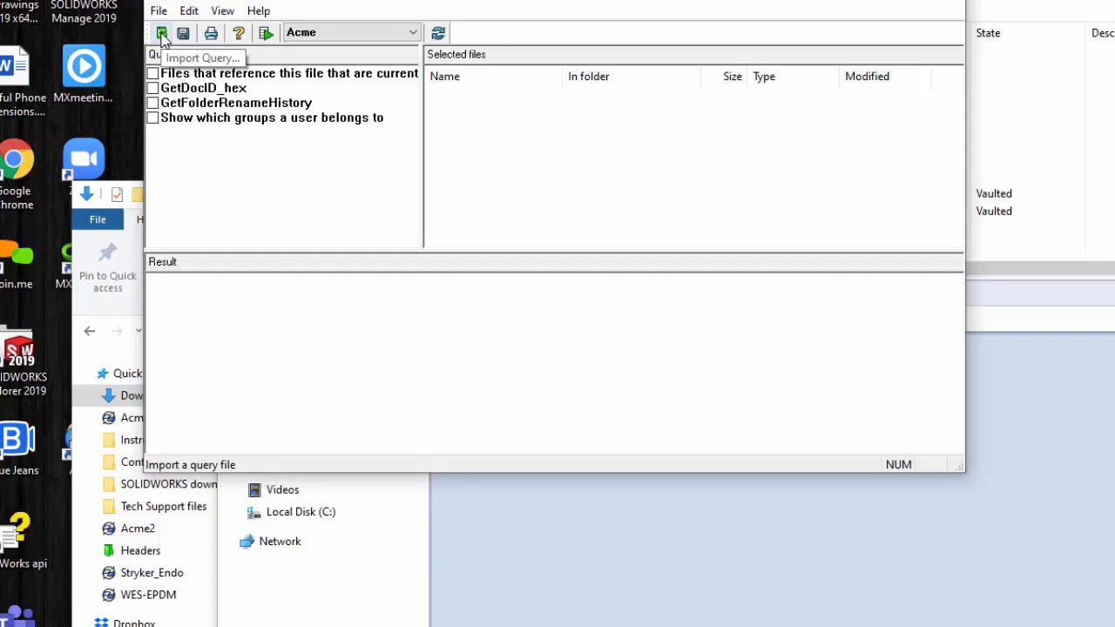
pyautogui.click(158, 11)
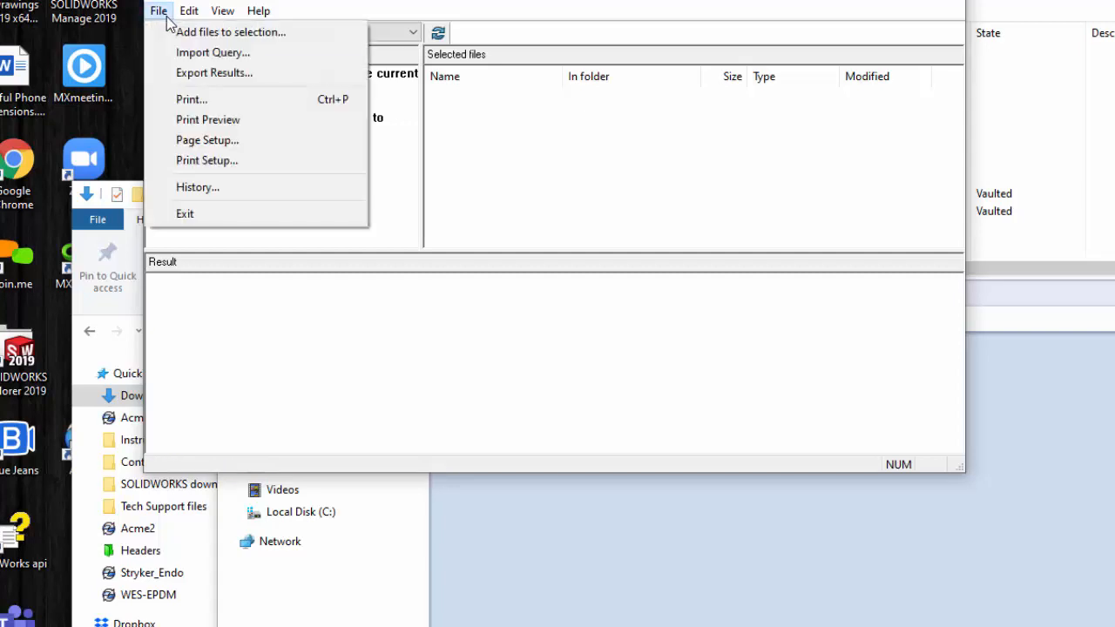
pyautogui.moveTo(207, 119)
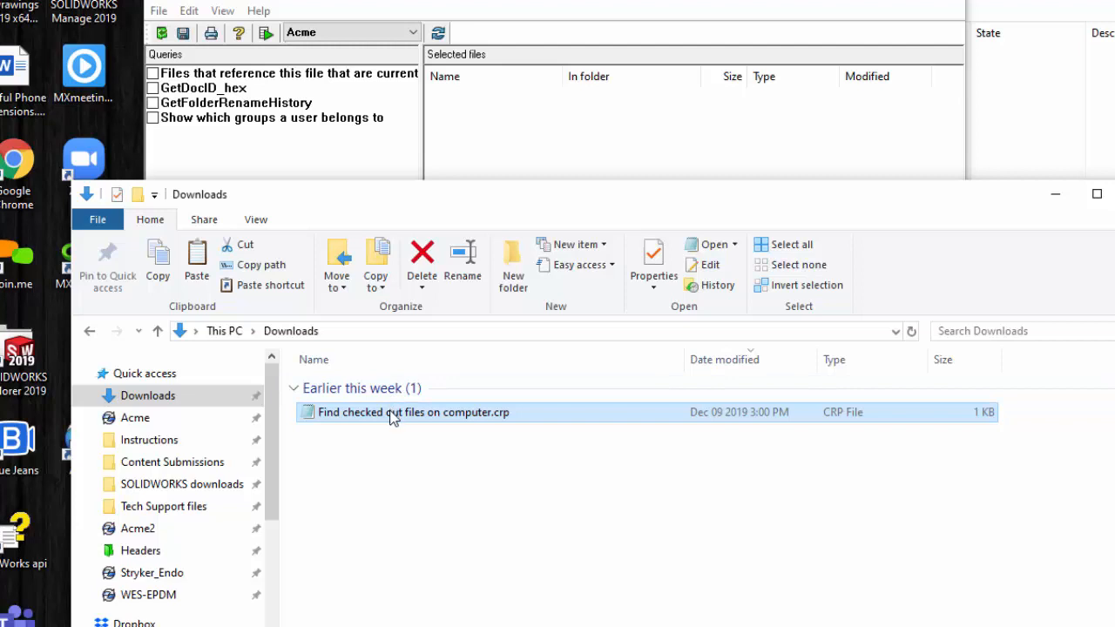
pyautogui.rightClick(413, 412)
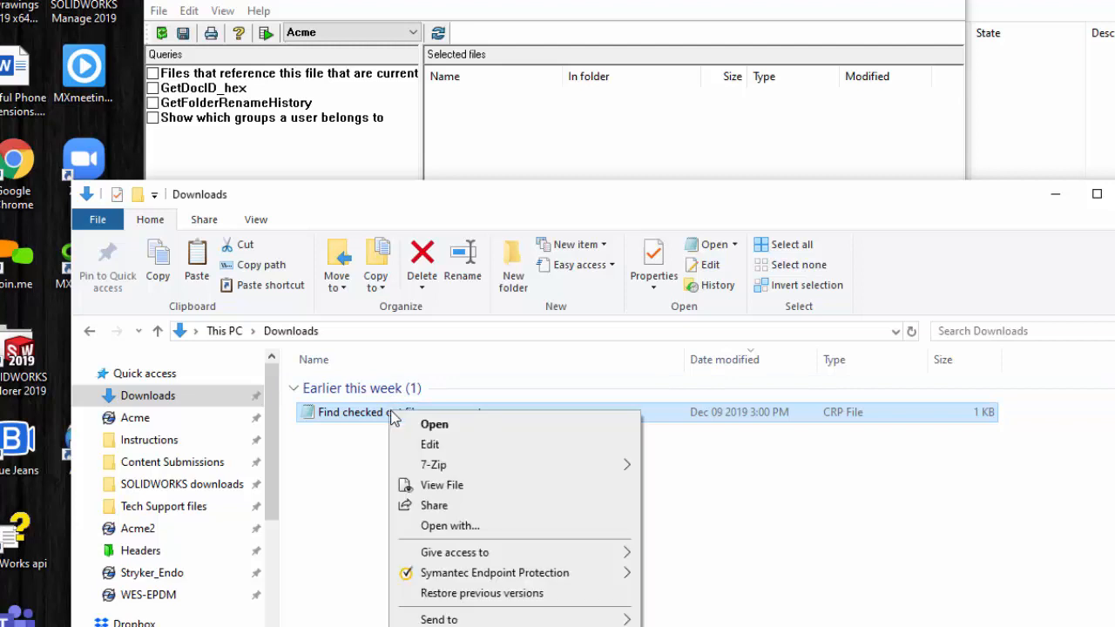
pyautogui.moveTo(429, 444)
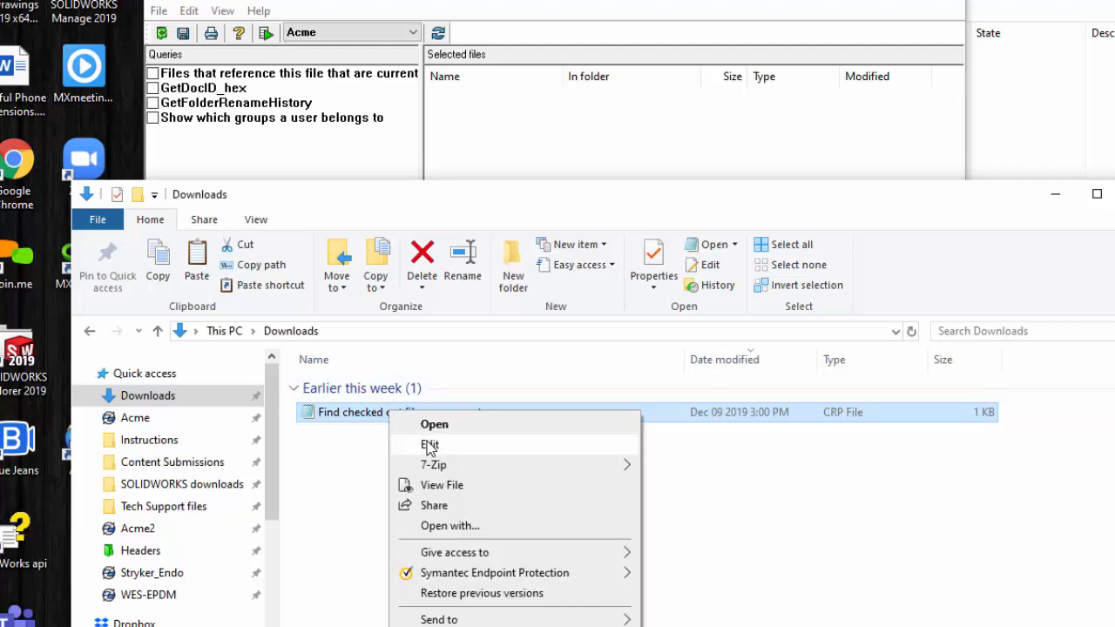
pyautogui.moveTo(440, 496)
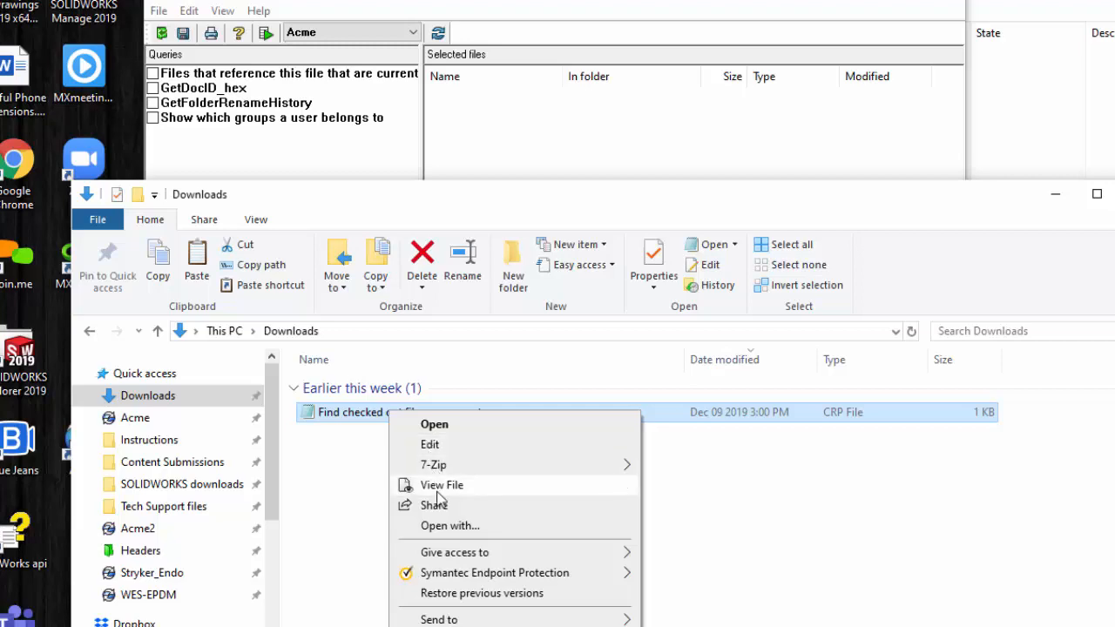
pyautogui.moveTo(444, 531)
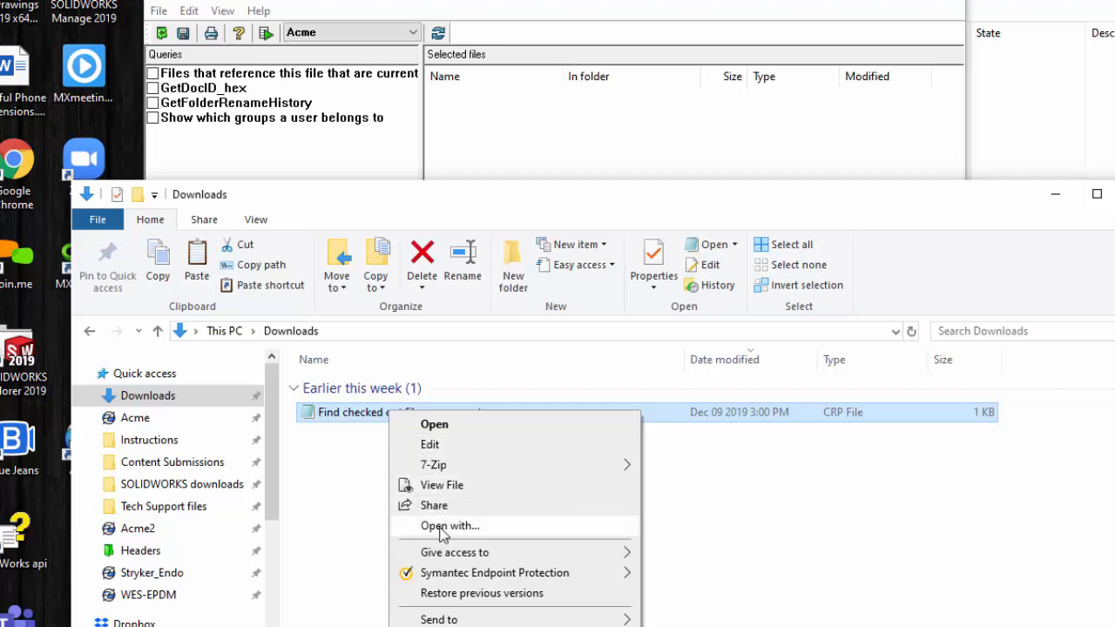
pyautogui.click(434, 424)
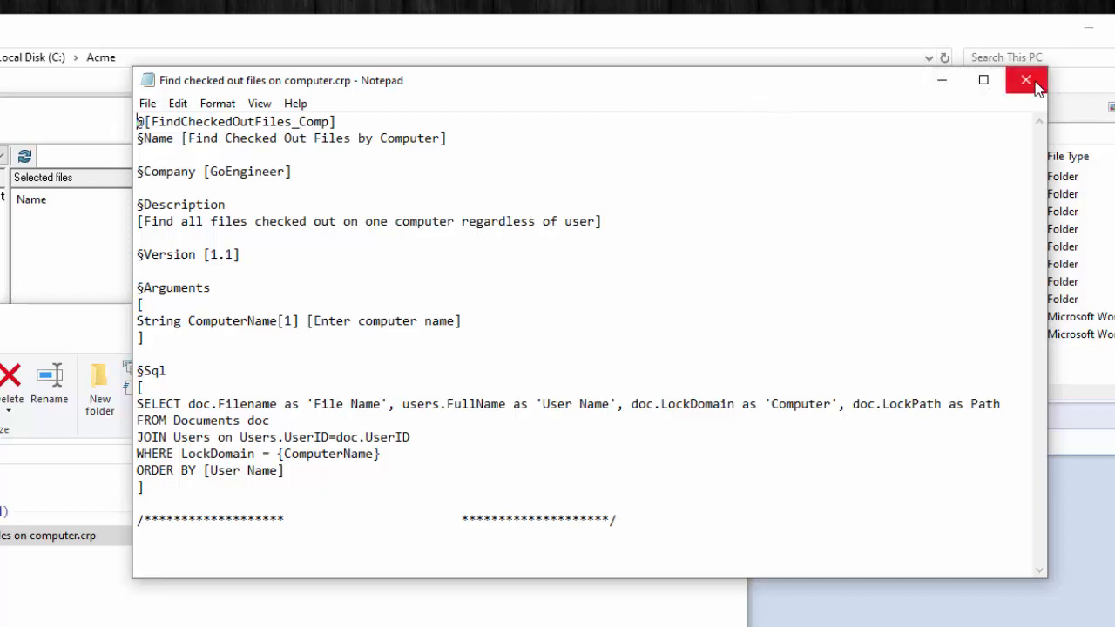
pyautogui.moveTo(1025, 80)
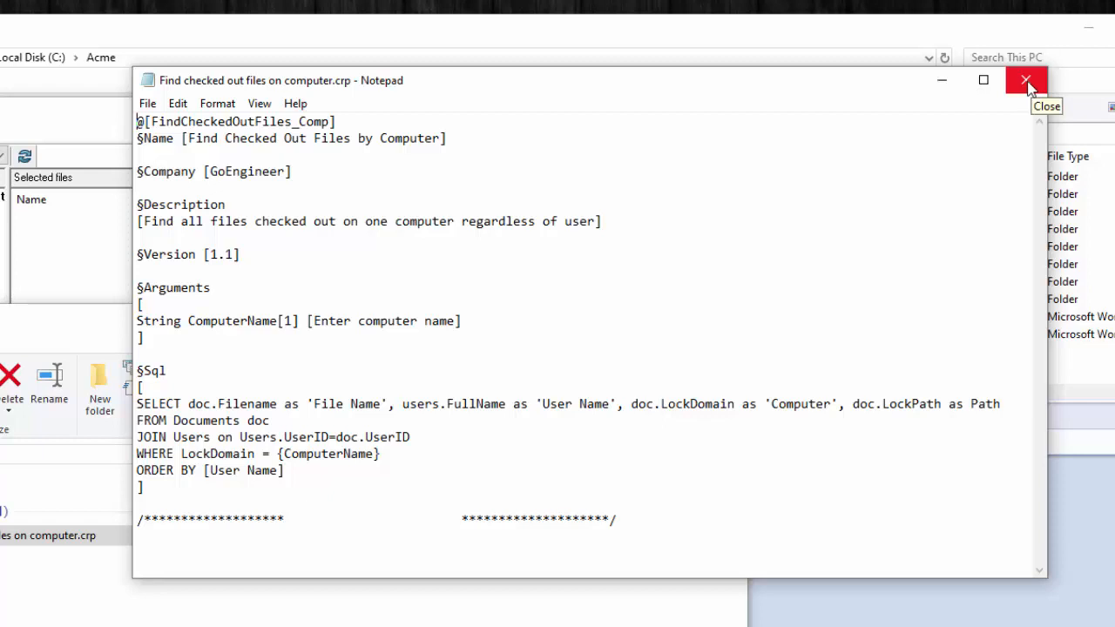
pyautogui.click(1025, 80)
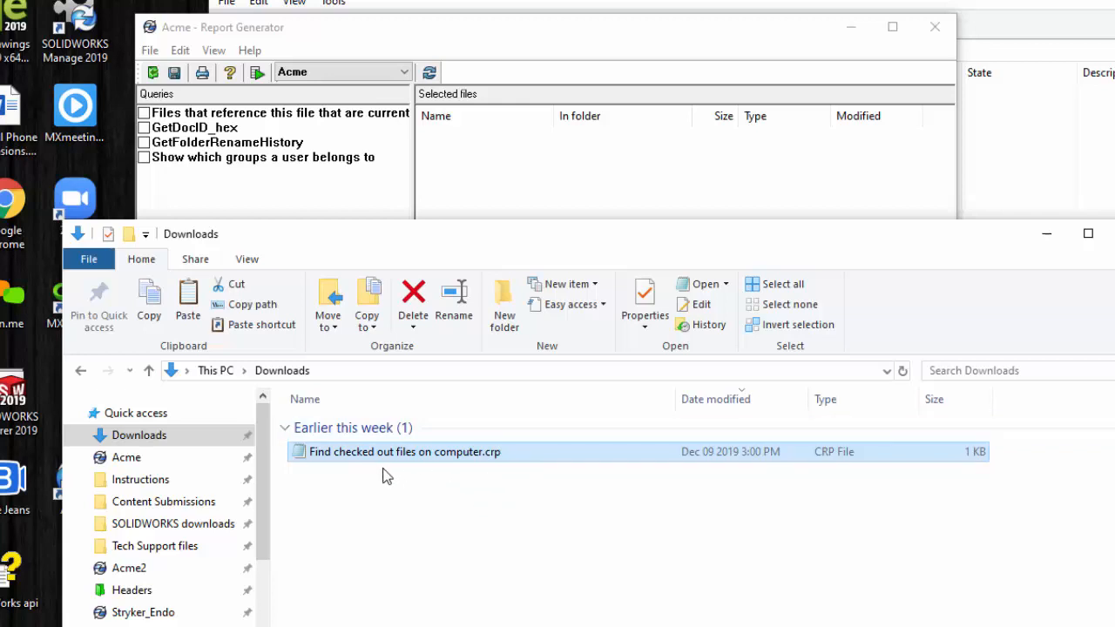
pyautogui.moveTo(374, 461)
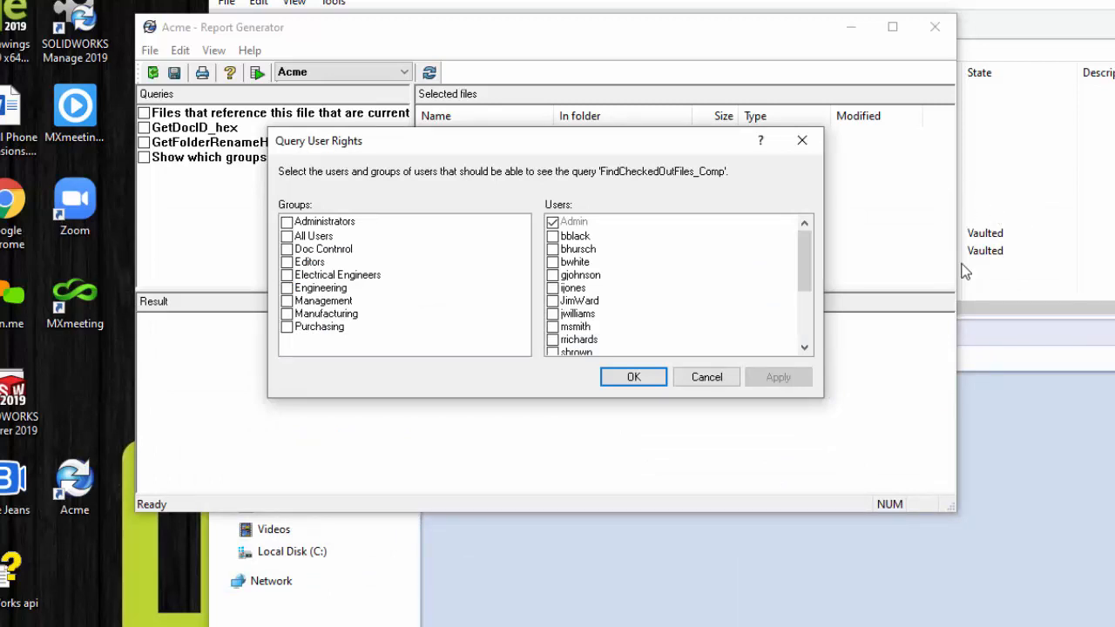
pyautogui.moveTo(898, 313)
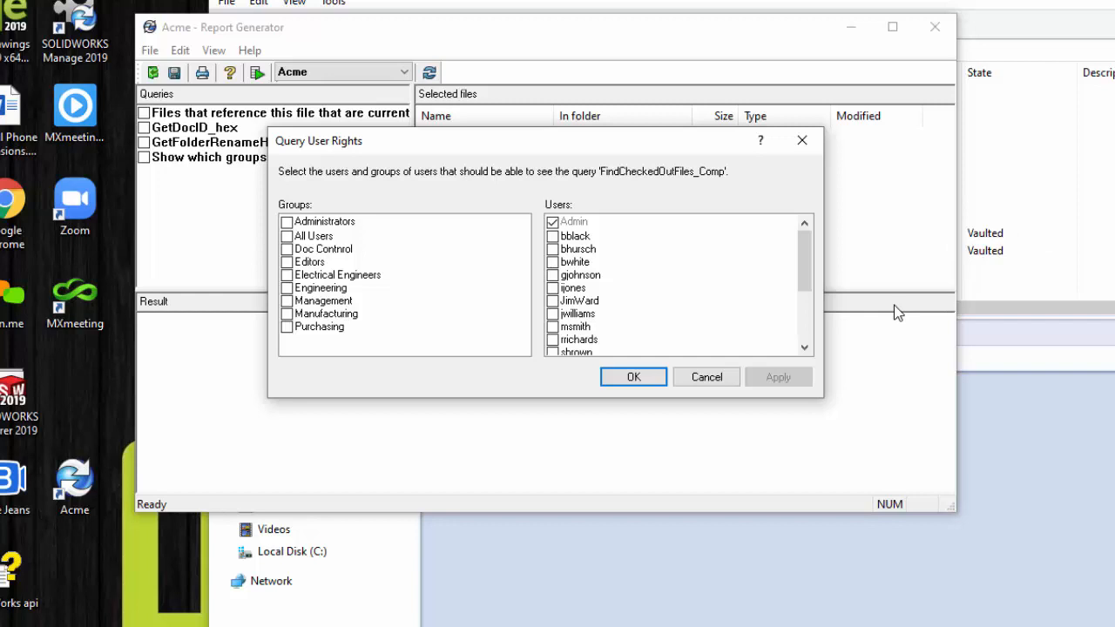
pyautogui.moveTo(451, 203)
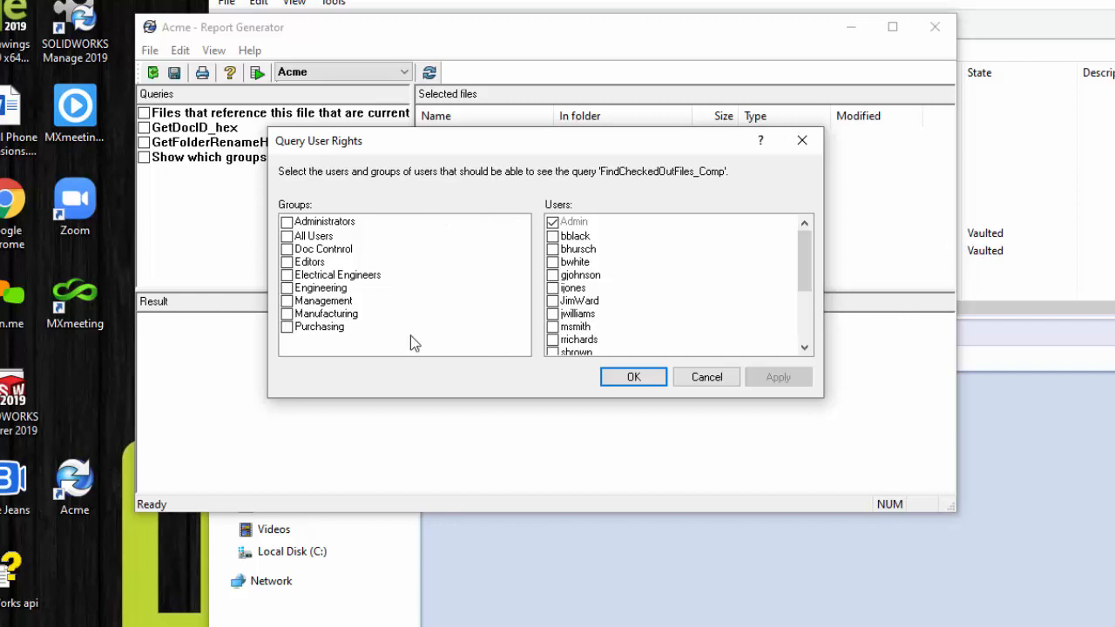
# Step: Import the Find Checked Out Files by Computer query with All Users rights
pyautogui.click(287, 235)
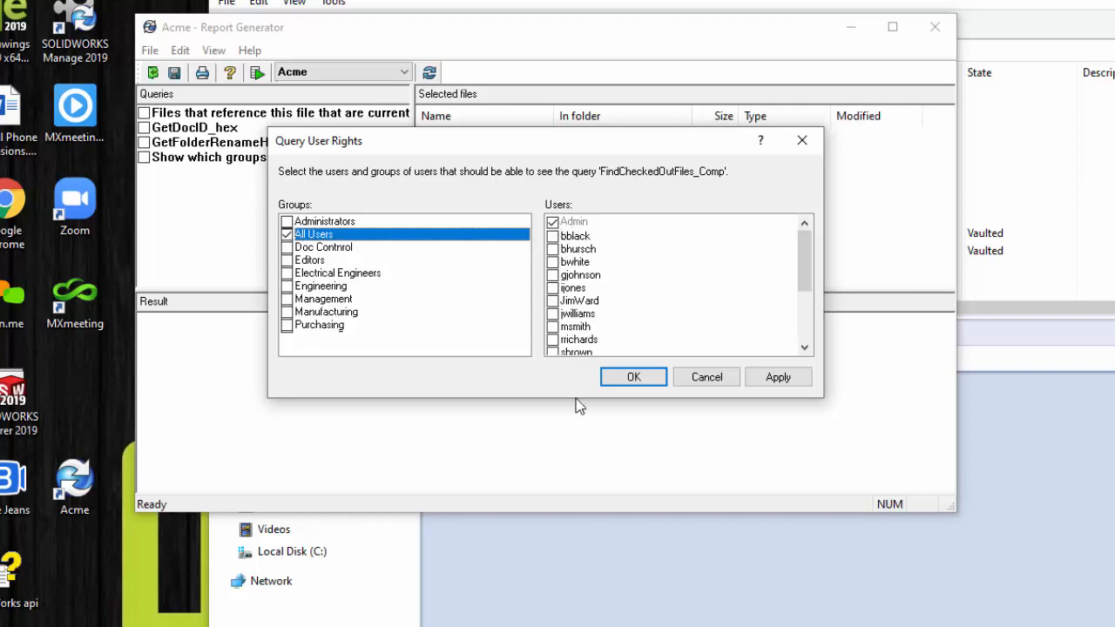
pyautogui.click(632, 376)
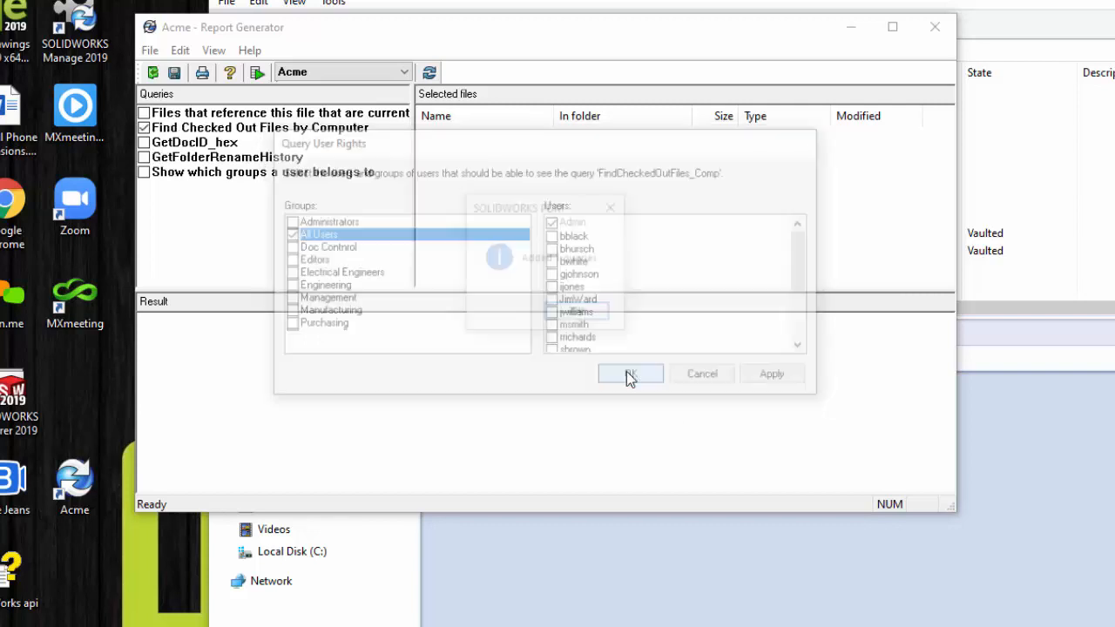
pyautogui.click(630, 374)
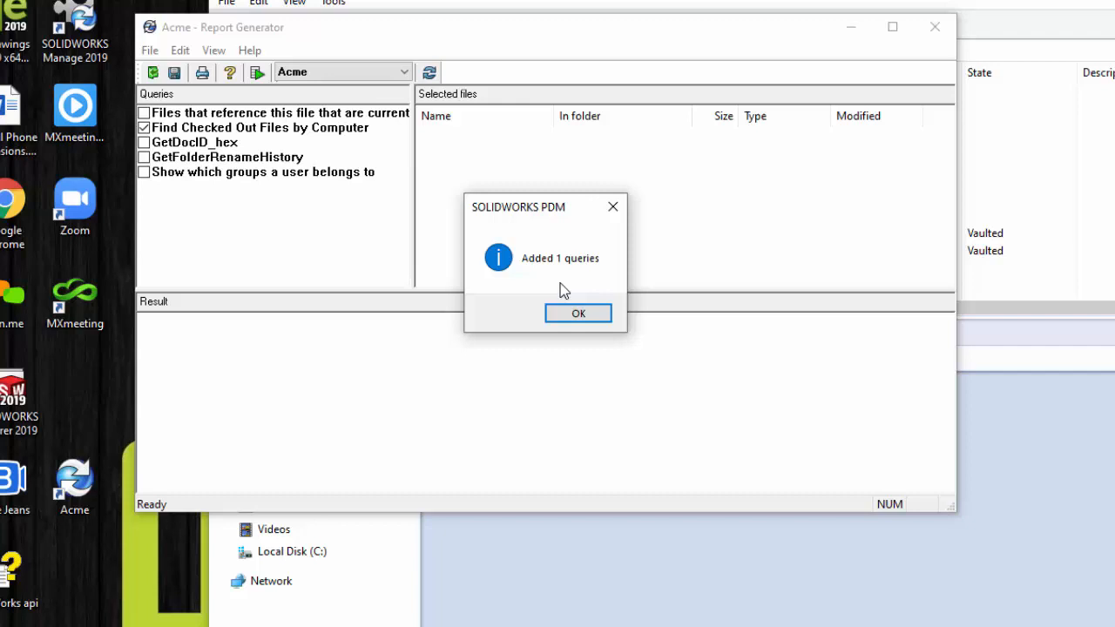
pyautogui.click(577, 313)
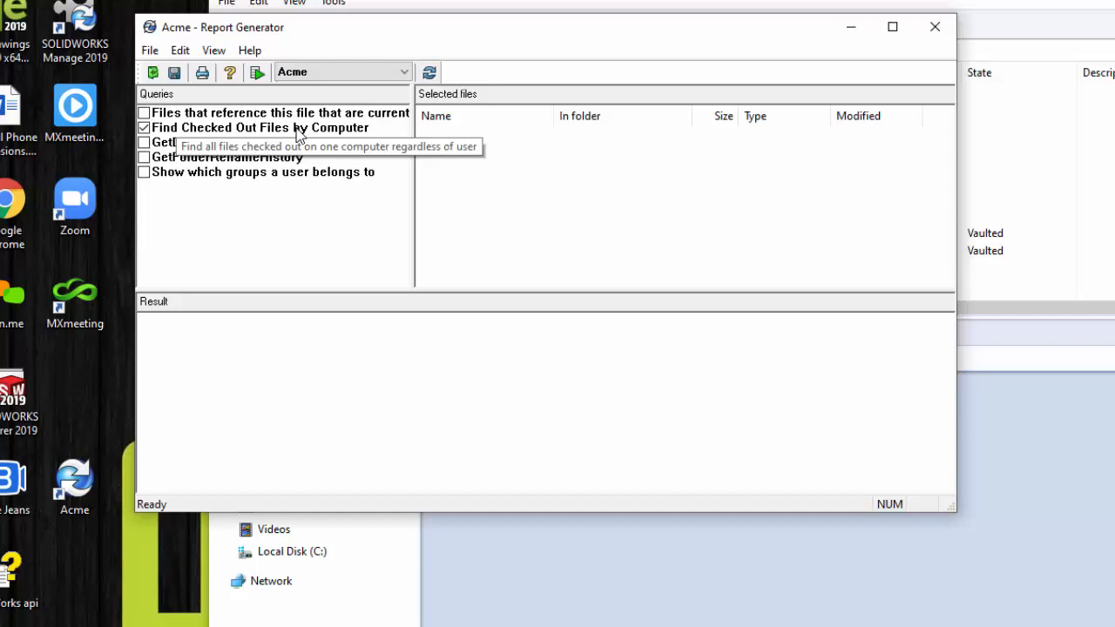
pyautogui.click(258, 127)
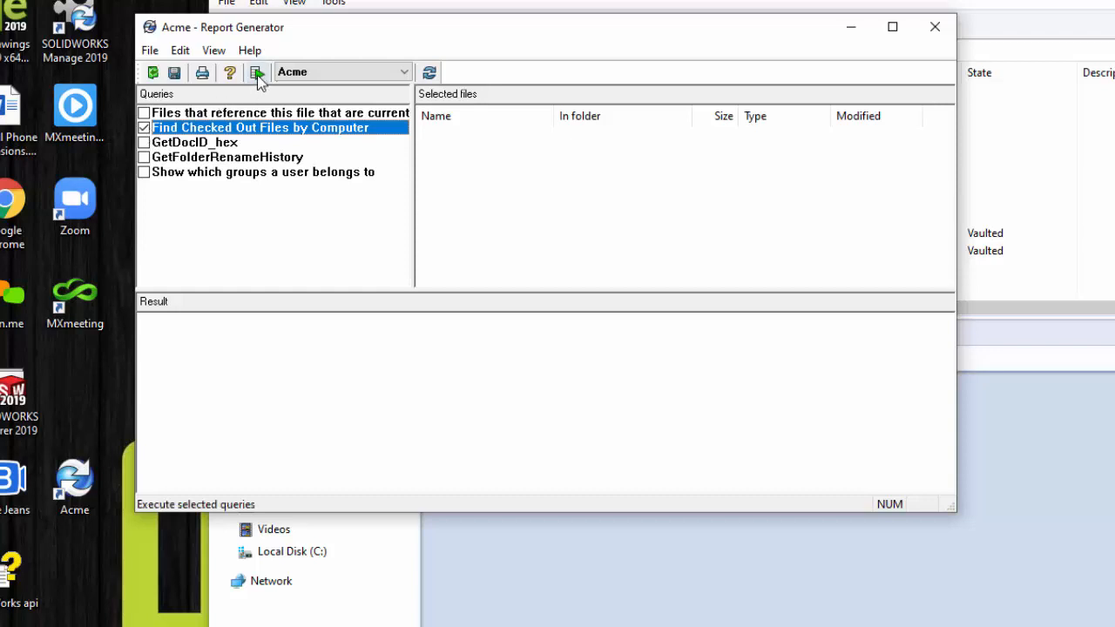
pyautogui.click(257, 72)
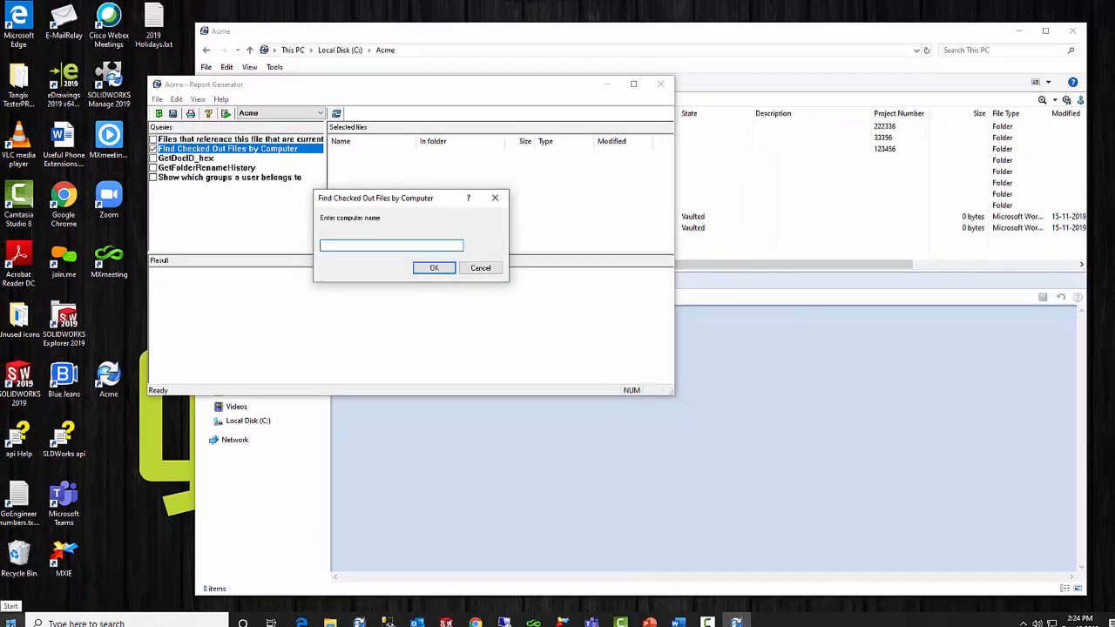
pyautogui.rightClick(10, 615)
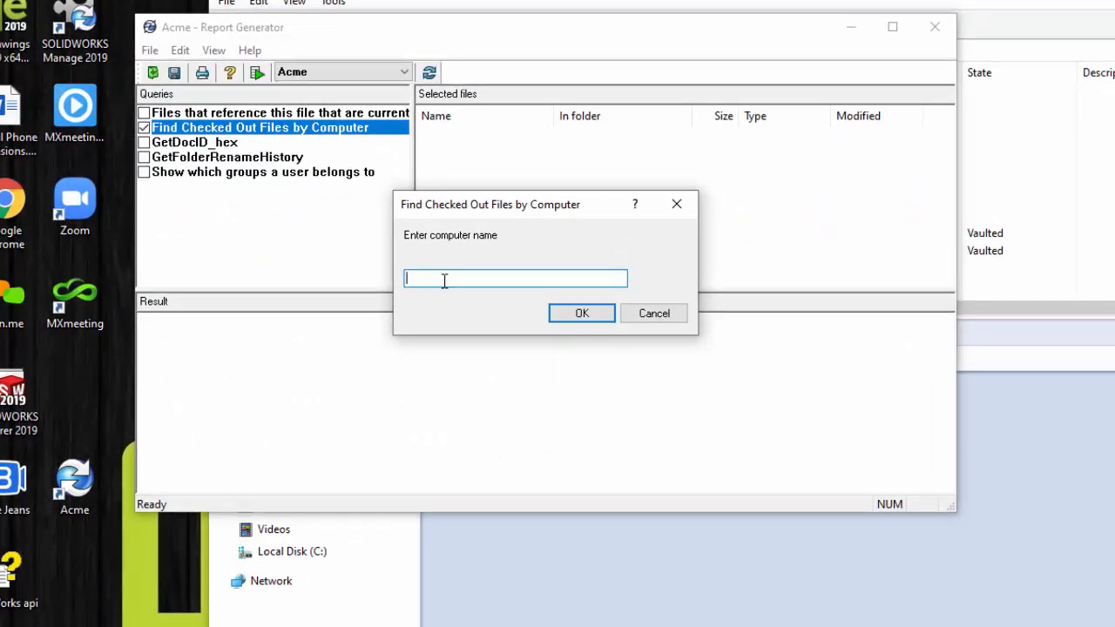
pyautogui.write('JWARDLAP')
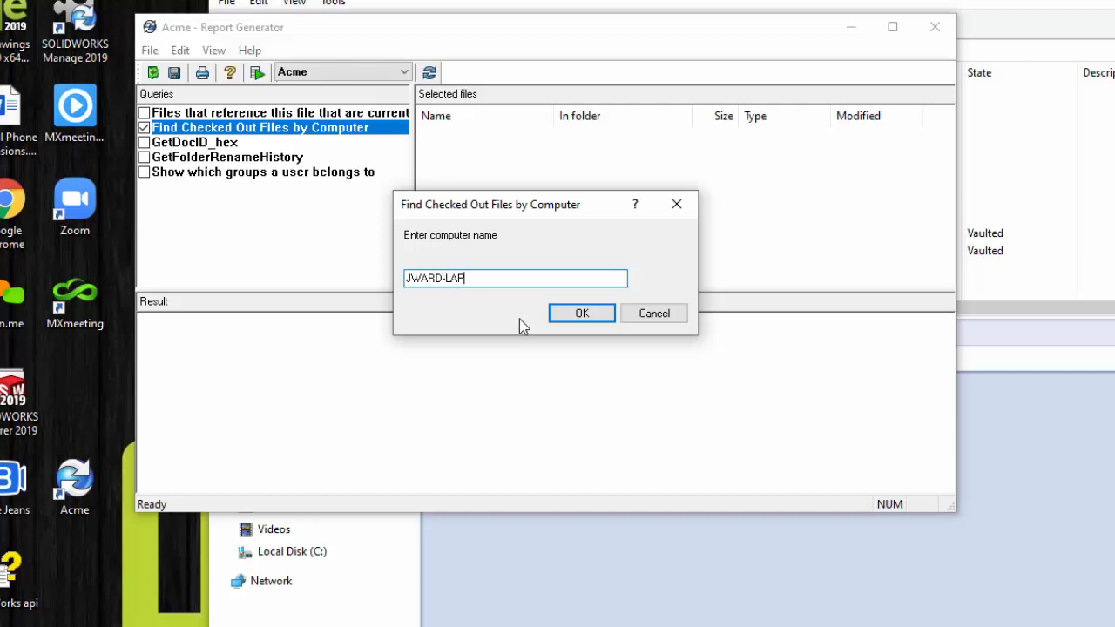
pyautogui.click(581, 313)
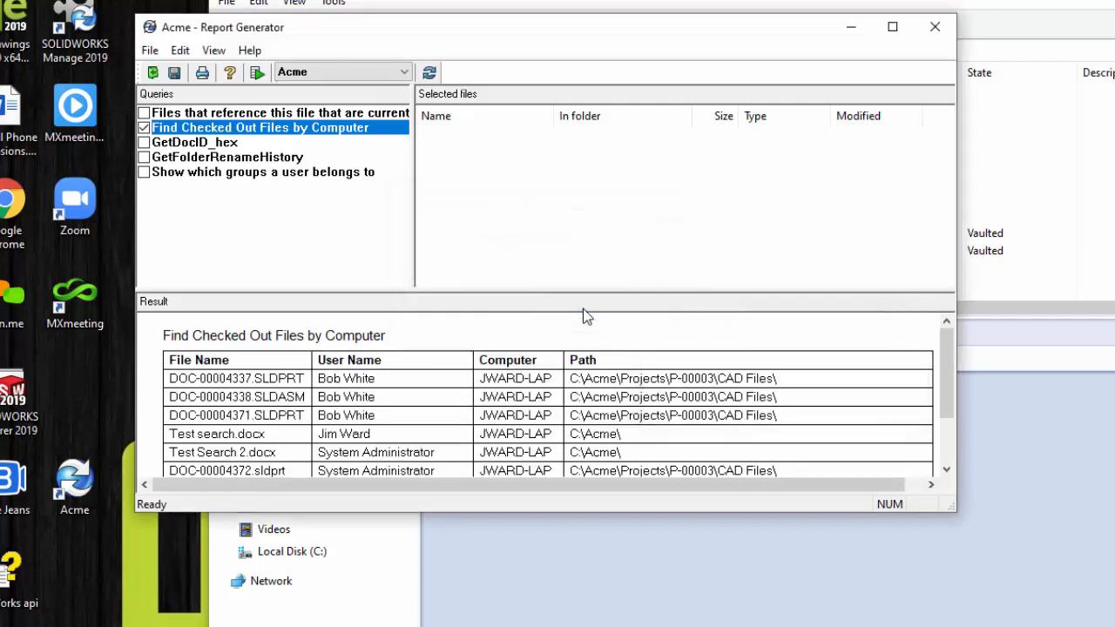
pyautogui.moveTo(607, 513)
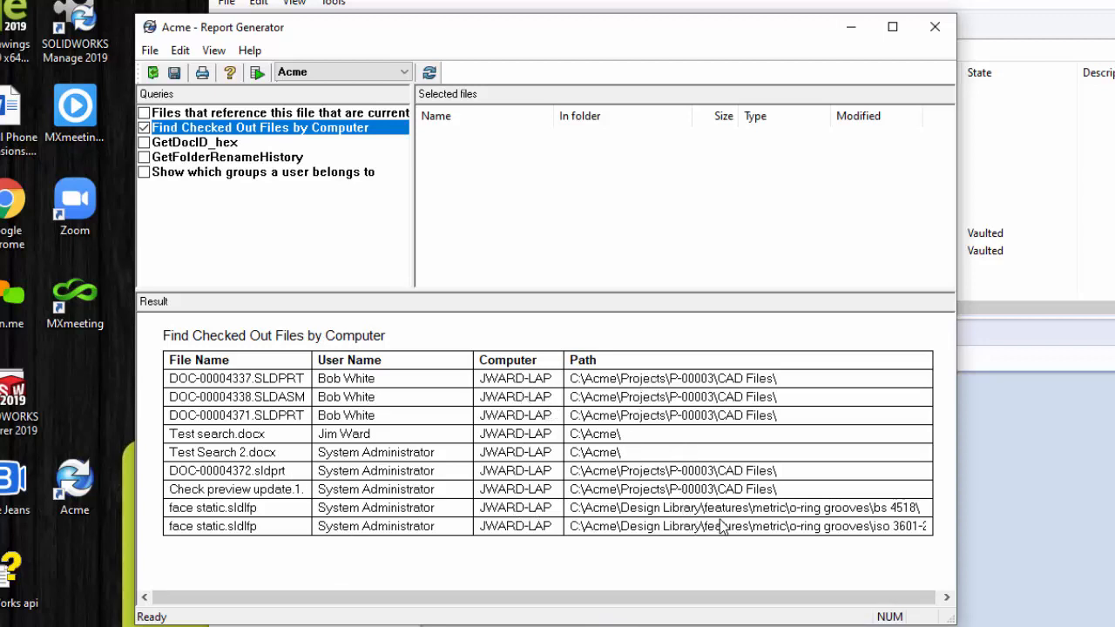
pyautogui.moveTo(626, 414)
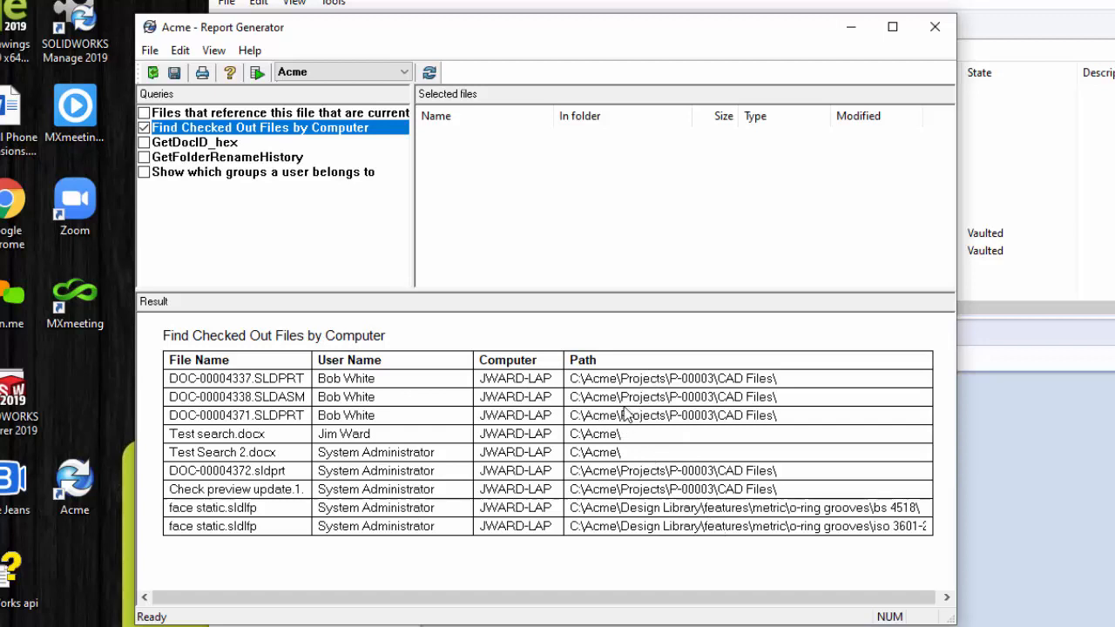